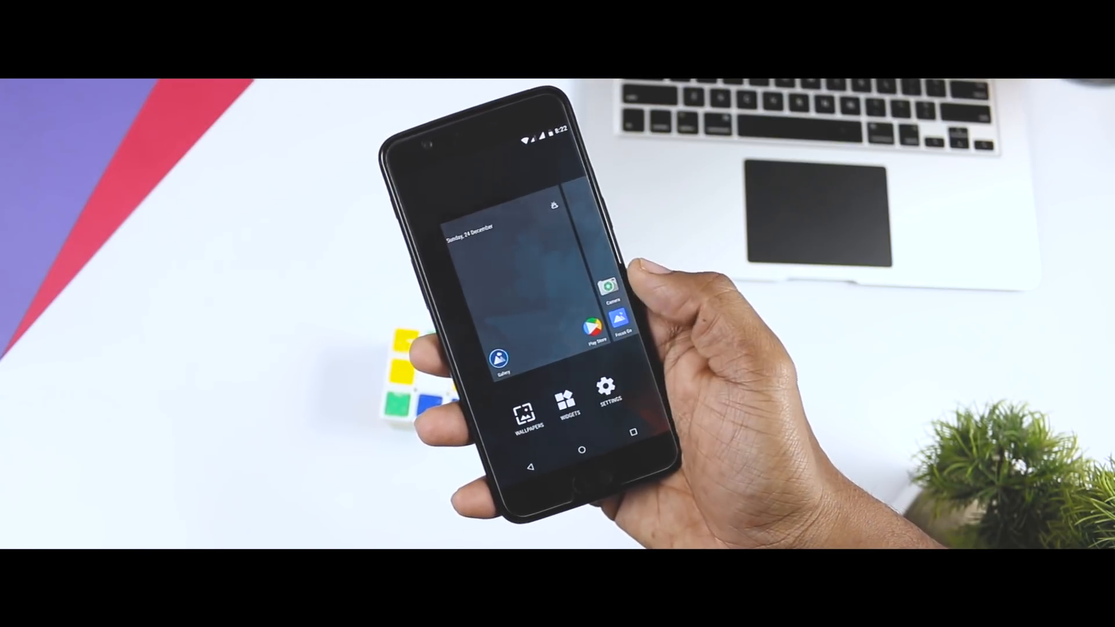
# Browse the launcher's home-screen settings, then reach the main Settings list from the quick settings gear
pyautogui.click(606, 405)
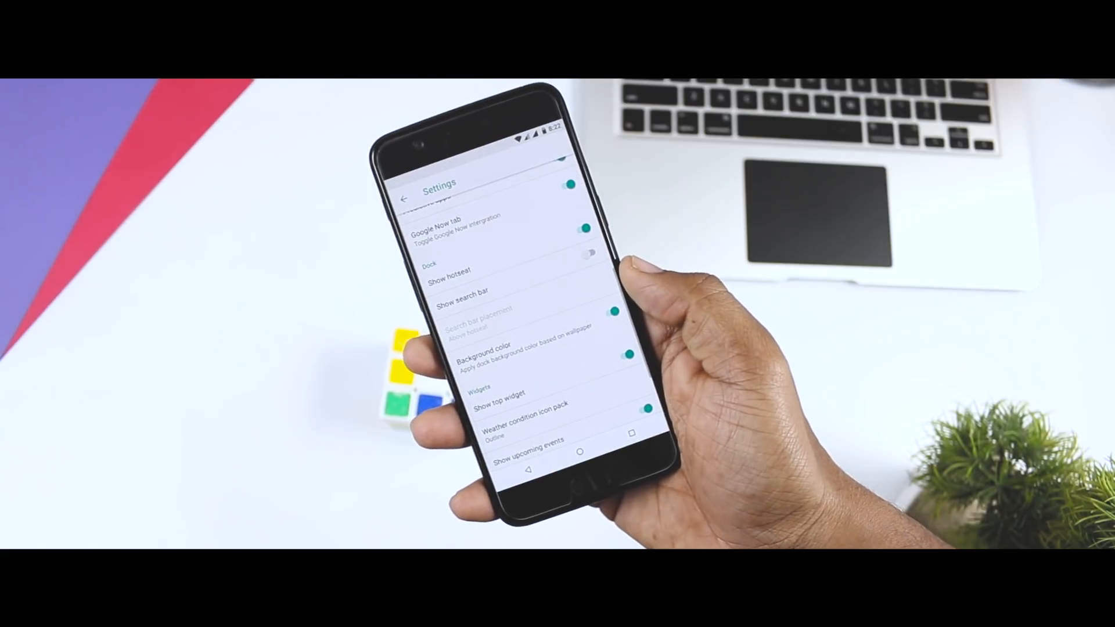
pyautogui.scroll(-3)
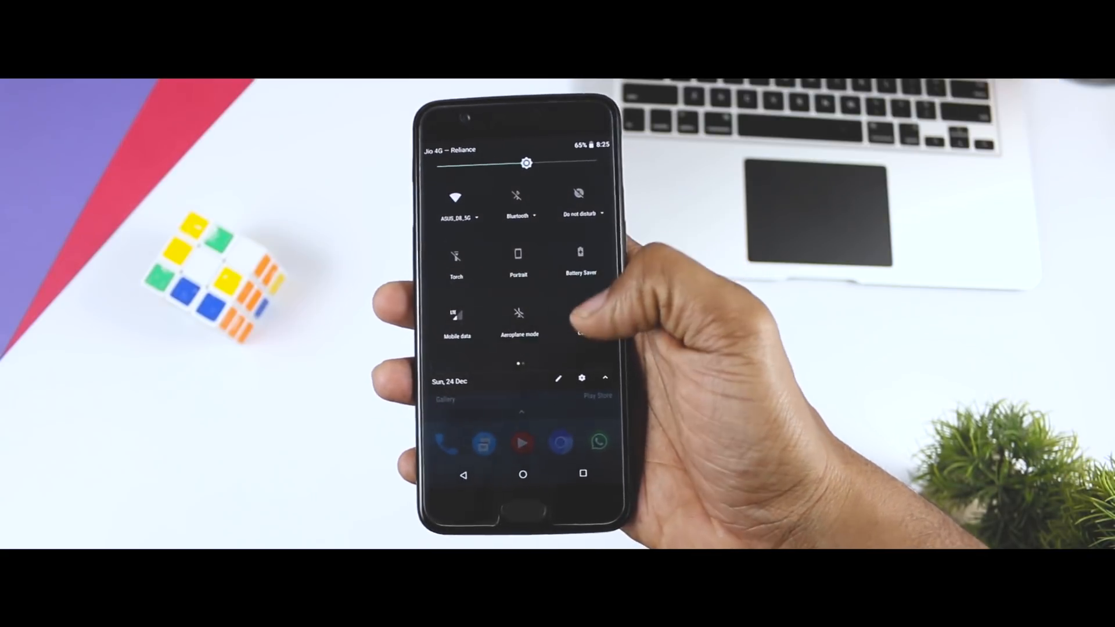
pyautogui.click(582, 377)
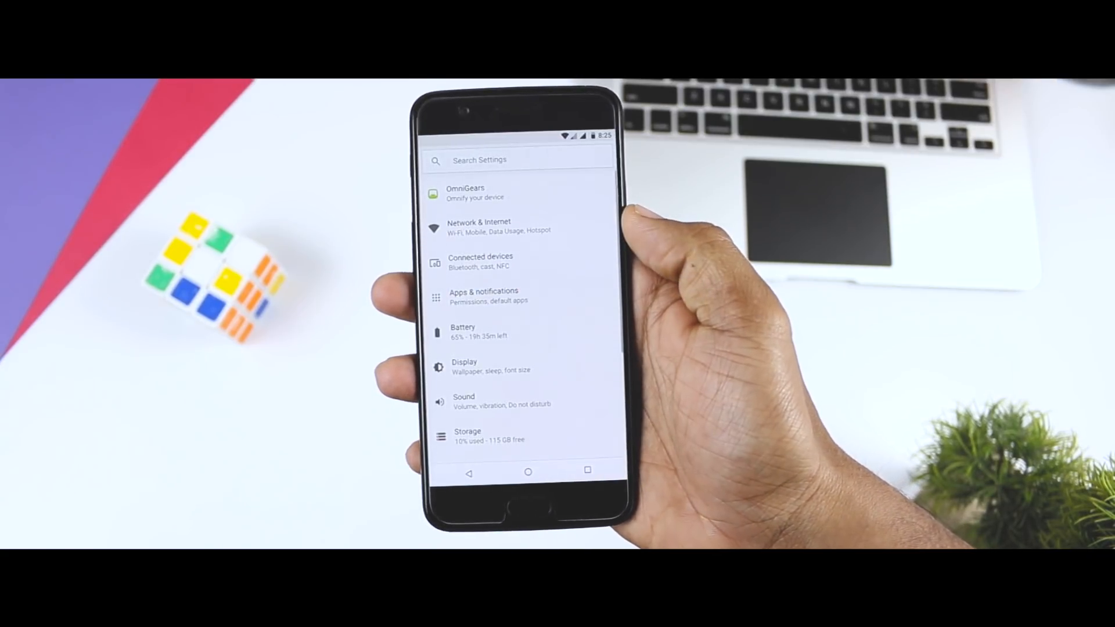
pyautogui.click(474, 192)
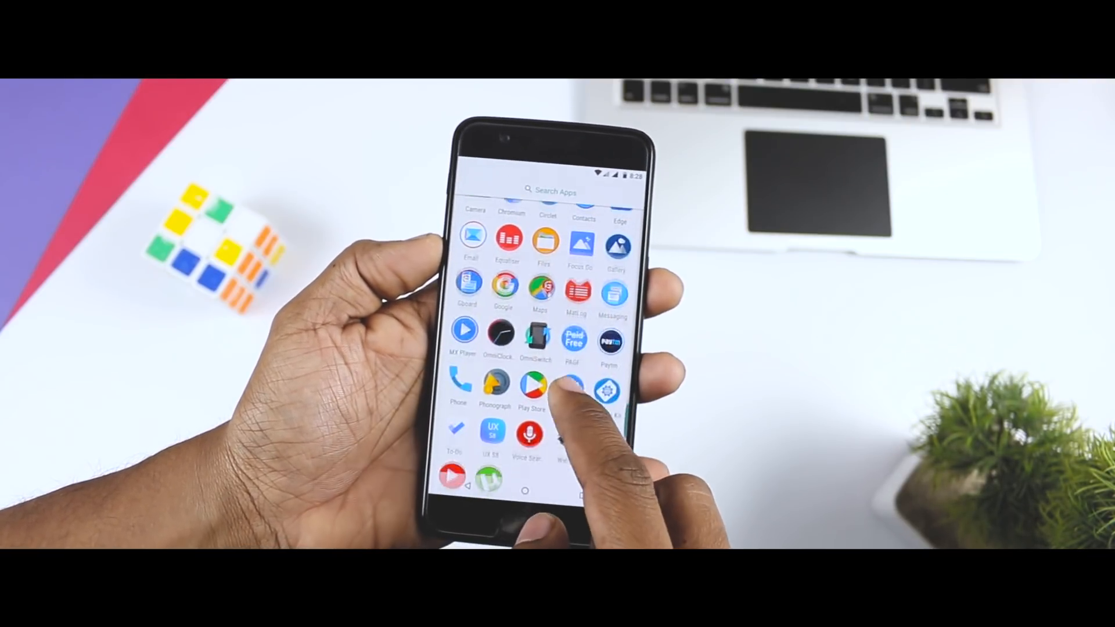
# Browse the app drawer, then show the recent apps overview with Google and Settings
pyautogui.scroll(-3)
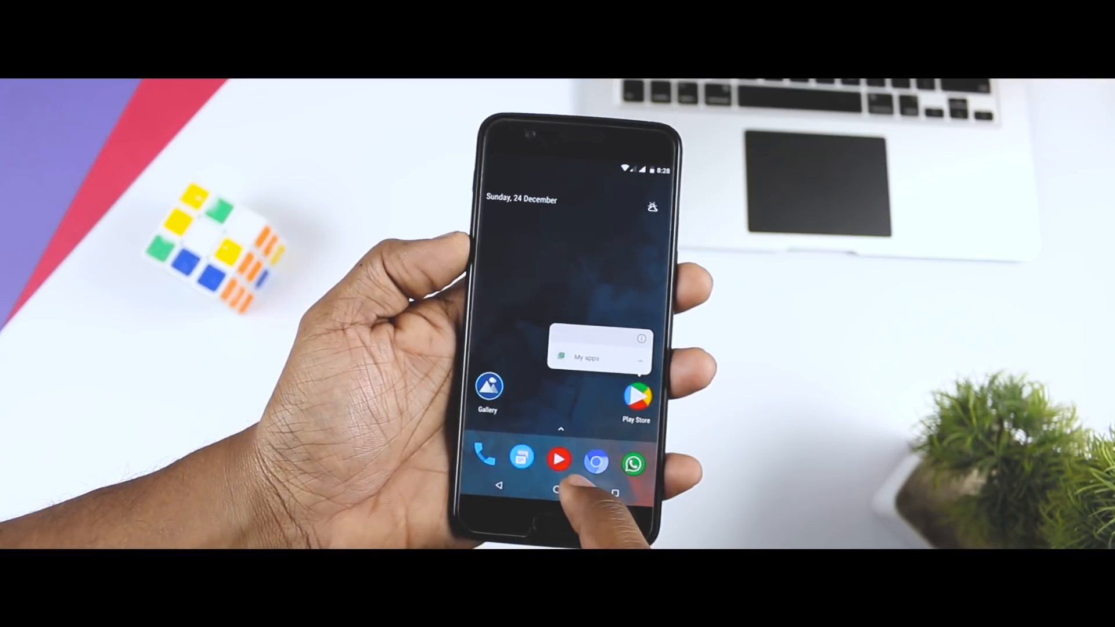
pyautogui.click(632, 460)
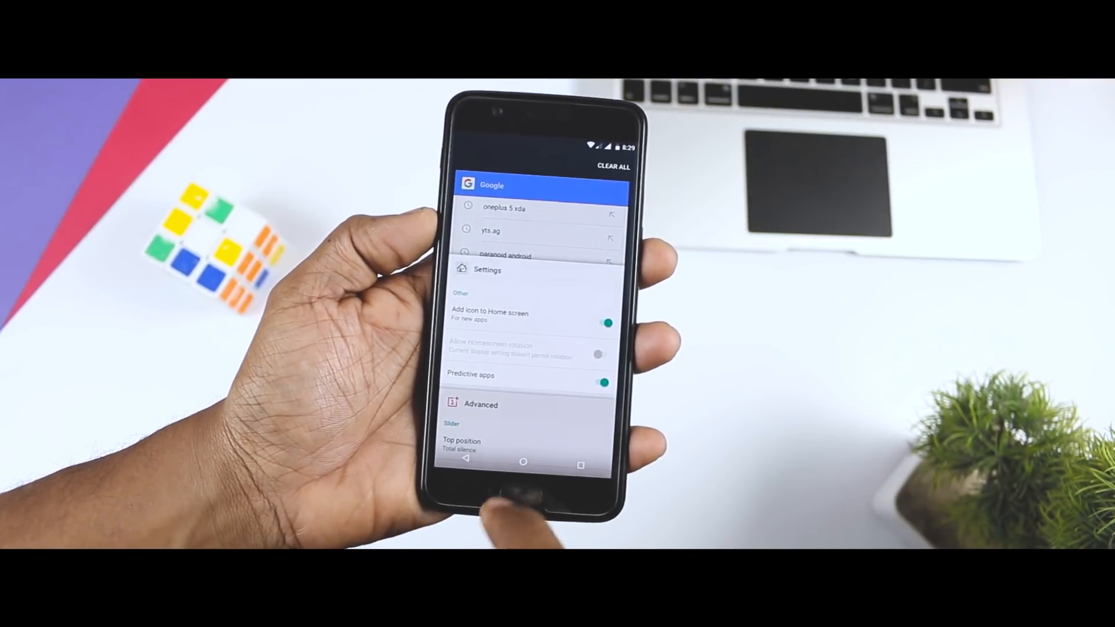
pyautogui.click(523, 463)
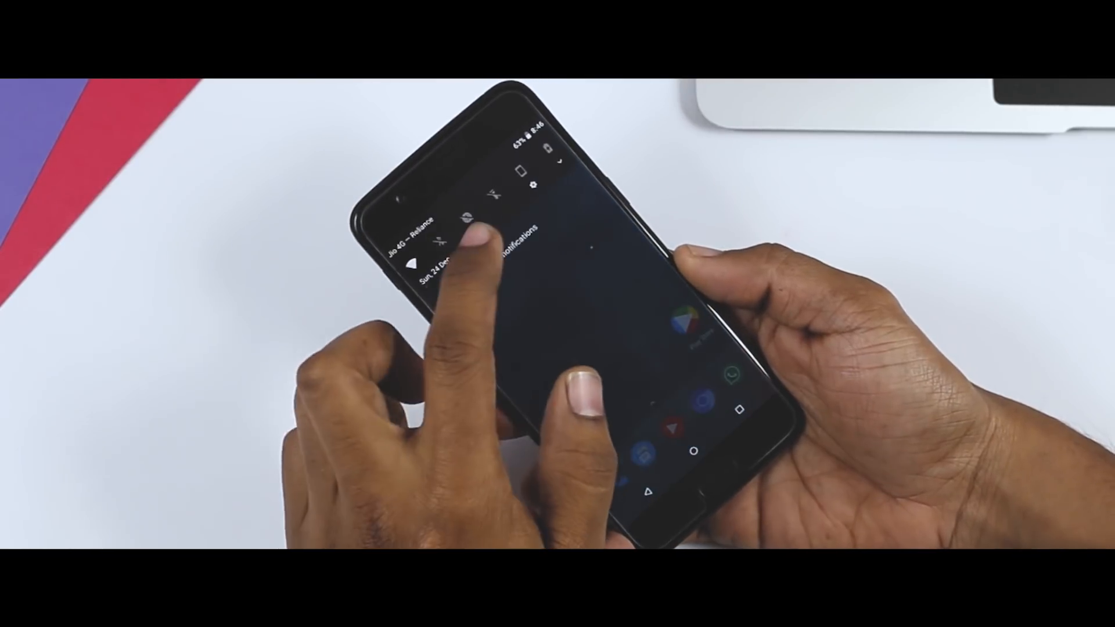
# View the first Omni wallpaper, then browse the OmniGears Style theming options
pyautogui.click(529, 184)
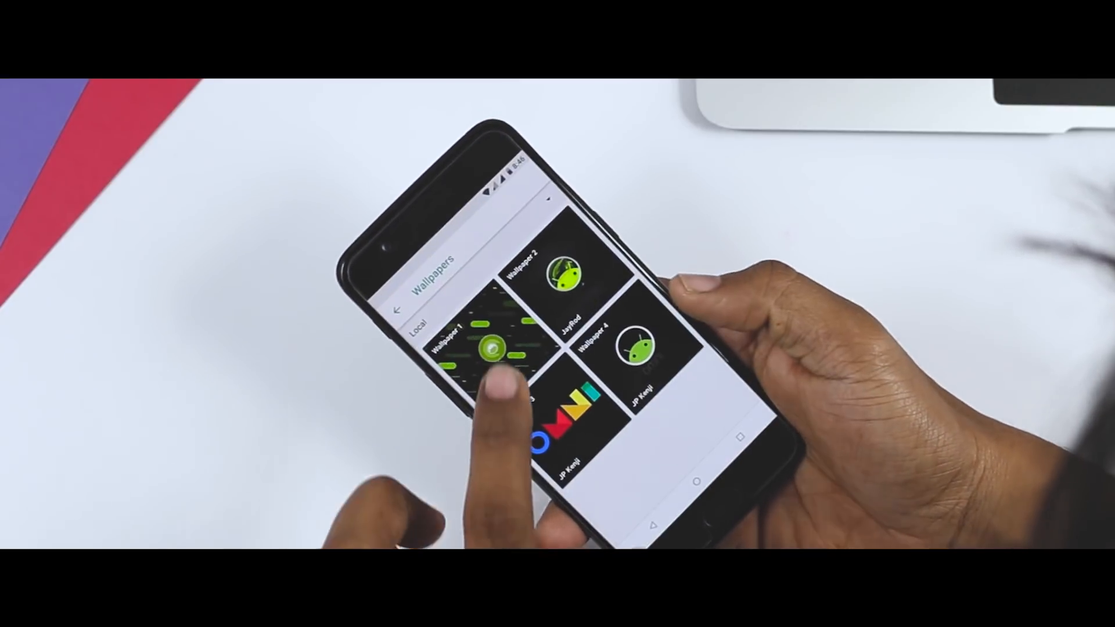
pyautogui.click(486, 348)
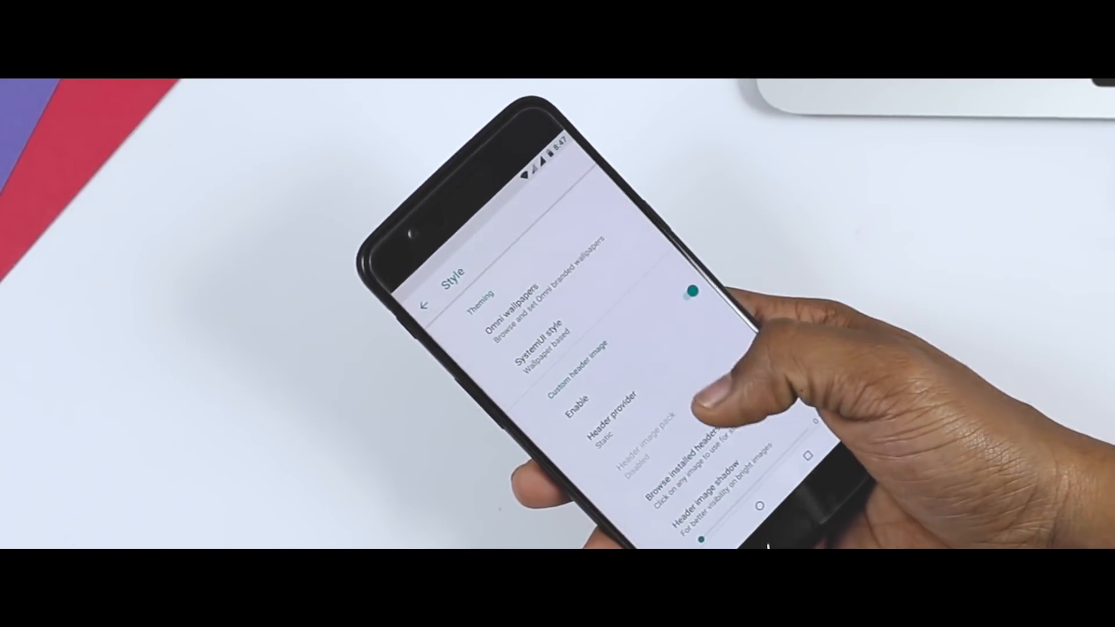
pyautogui.scroll(-3)
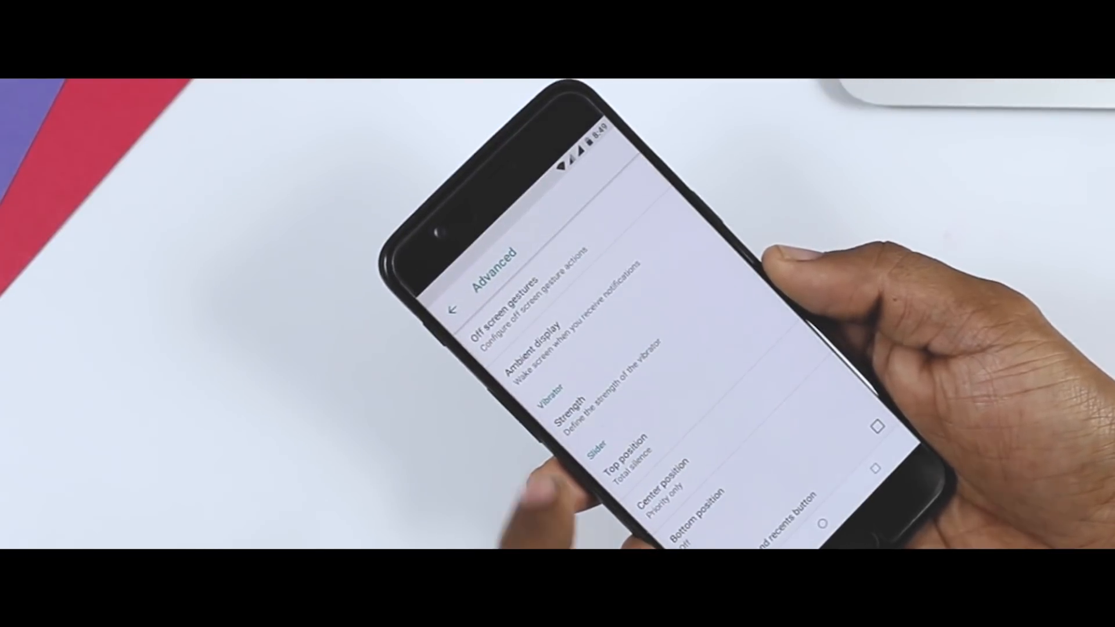
# Review the off-screen gesture app shortcuts and return to Advanced settings
pyautogui.click(512, 298)
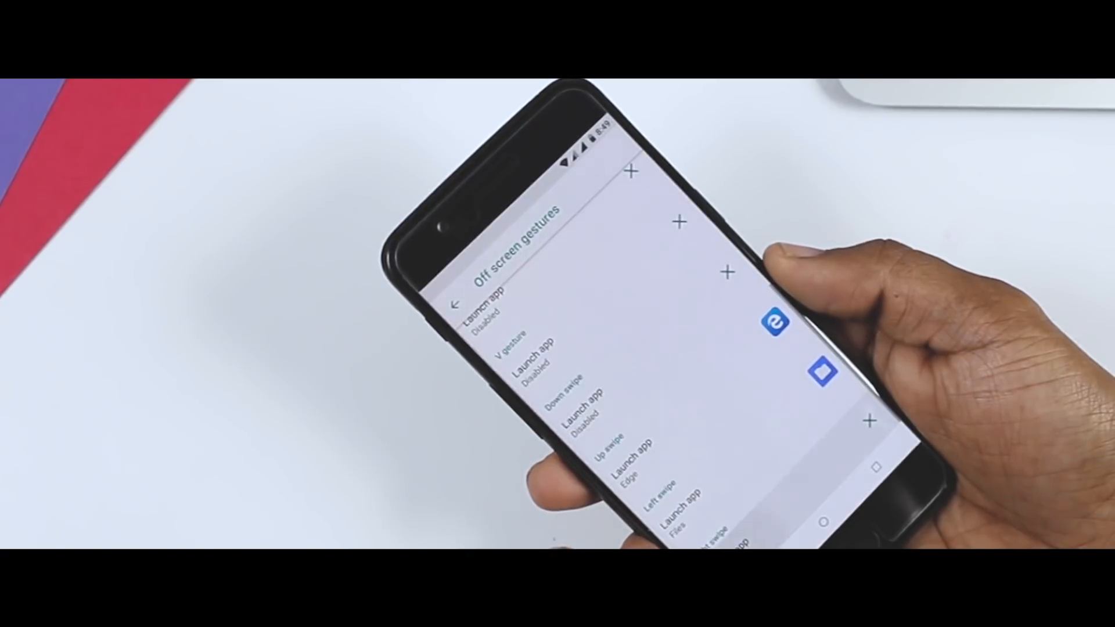
pyautogui.click(456, 299)
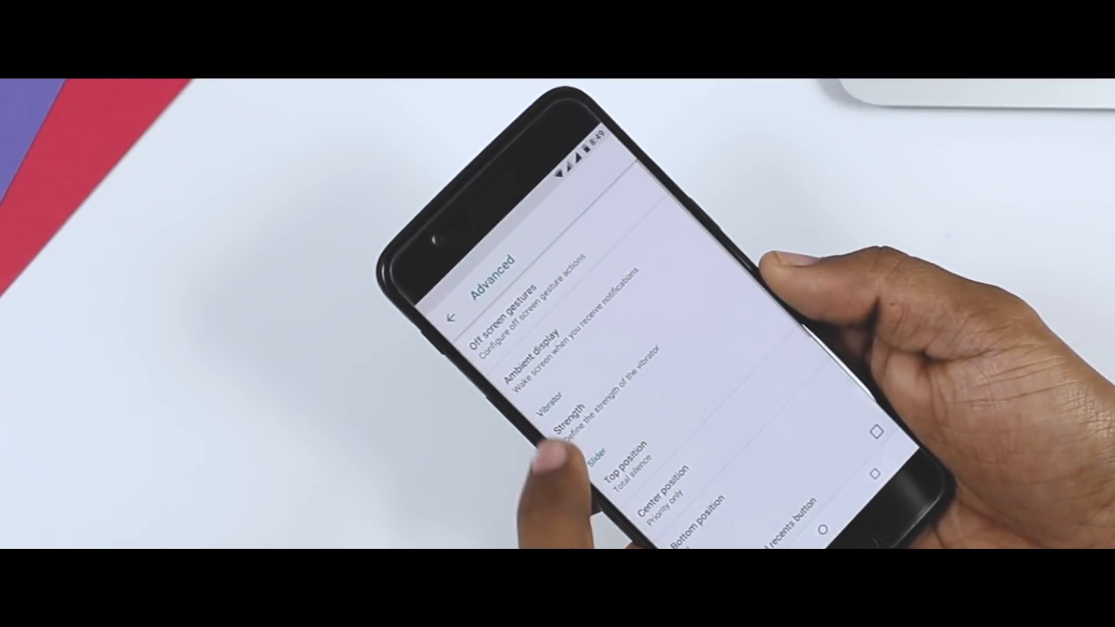
pyautogui.click(540, 349)
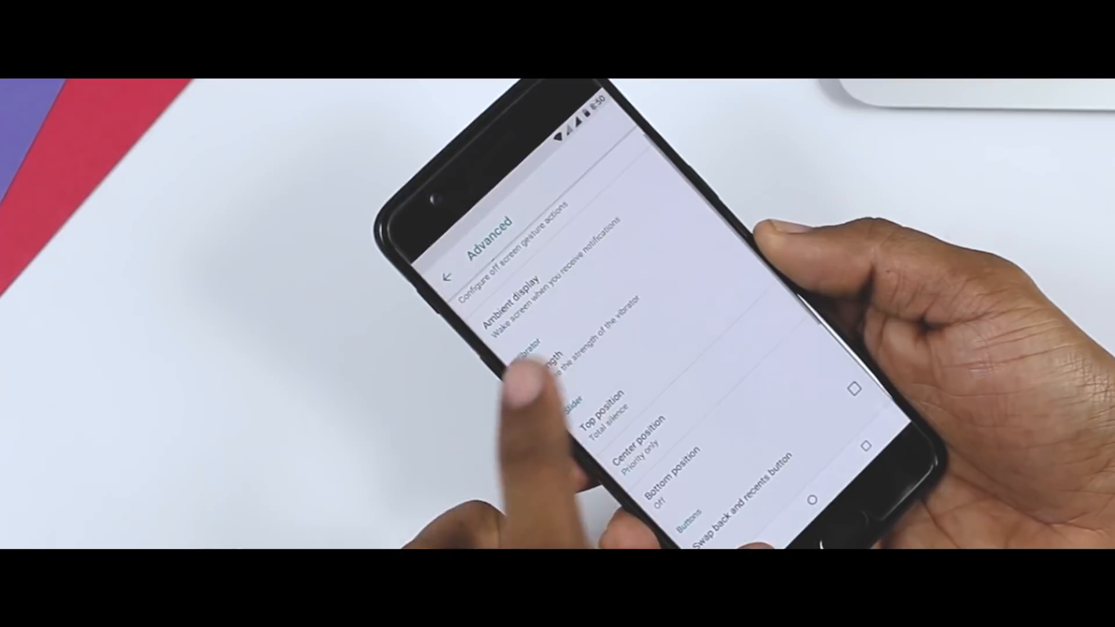
# Raise the vibration level with the Vibrator Strength slider
pyautogui.click(543, 355)
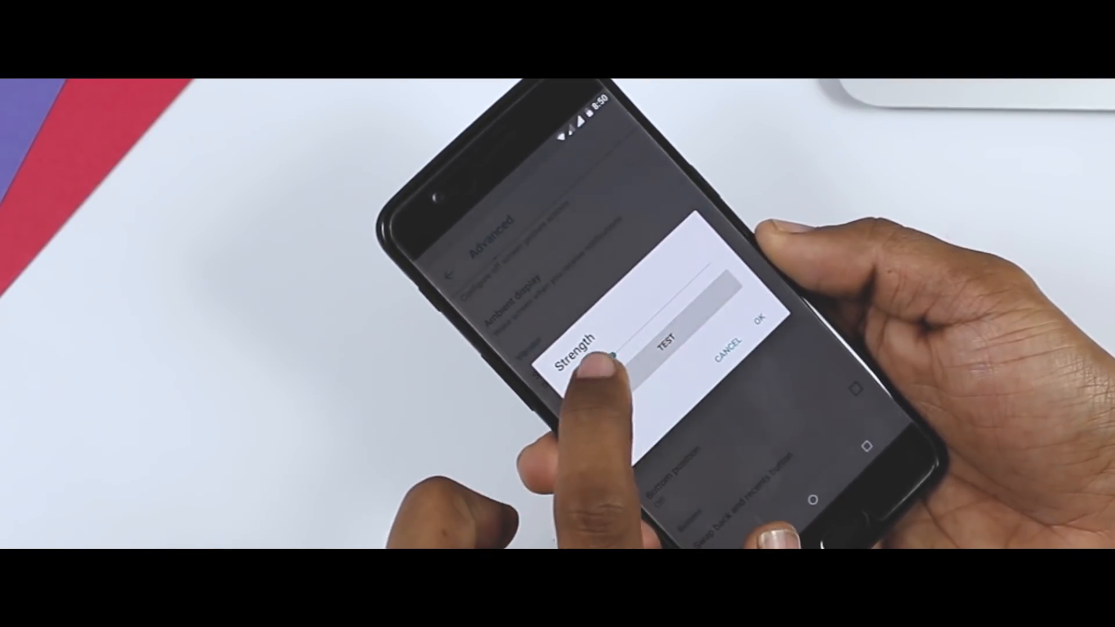
pyautogui.moveTo(612, 352); pyautogui.dragTo(711, 271)
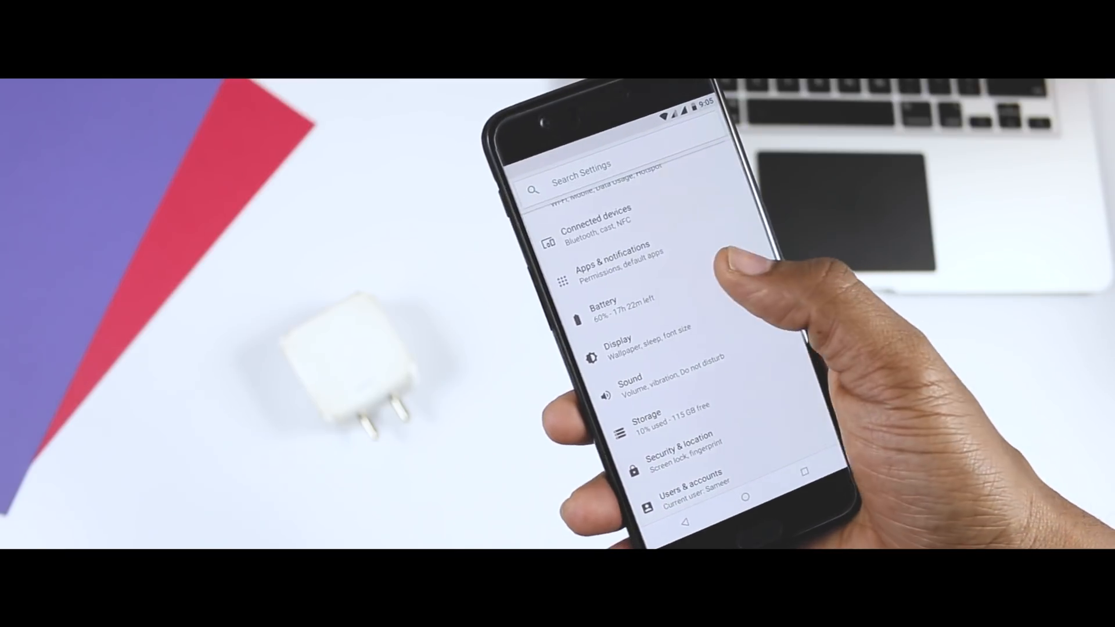
# Show the Battery page at 60% charge down to the per-app usage list
pyautogui.click(604, 307)
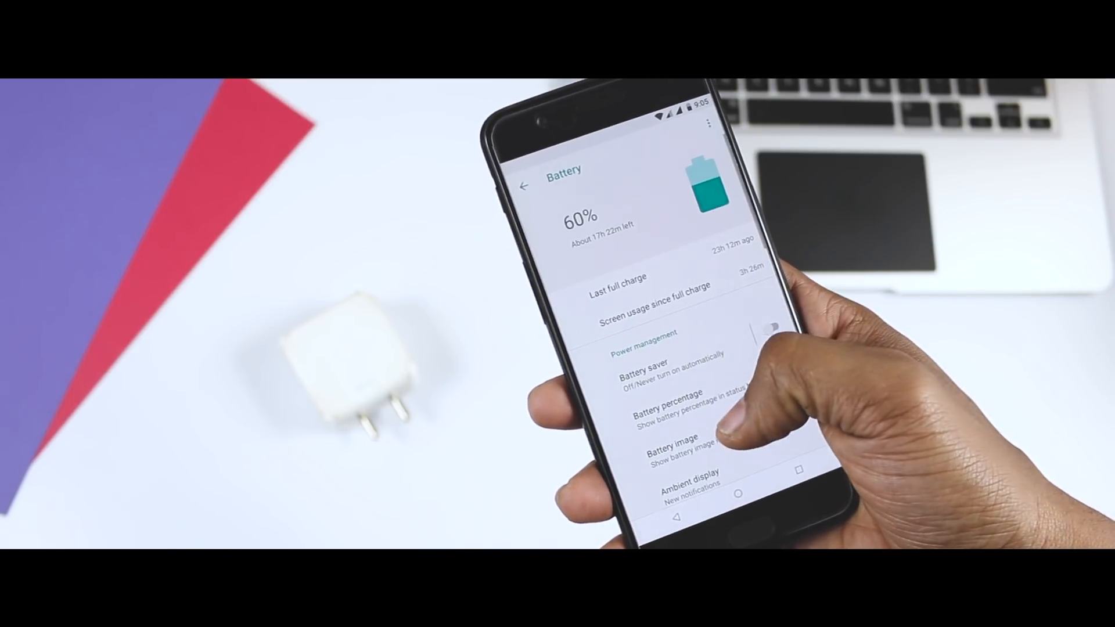
pyautogui.scroll(-3)
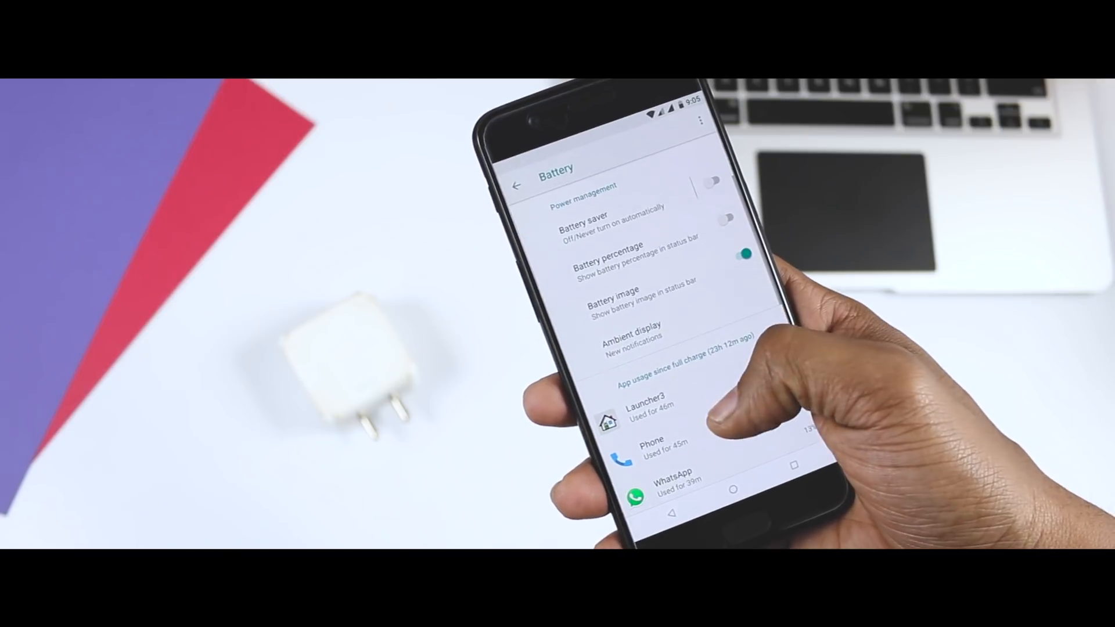
pyautogui.scroll(-3)
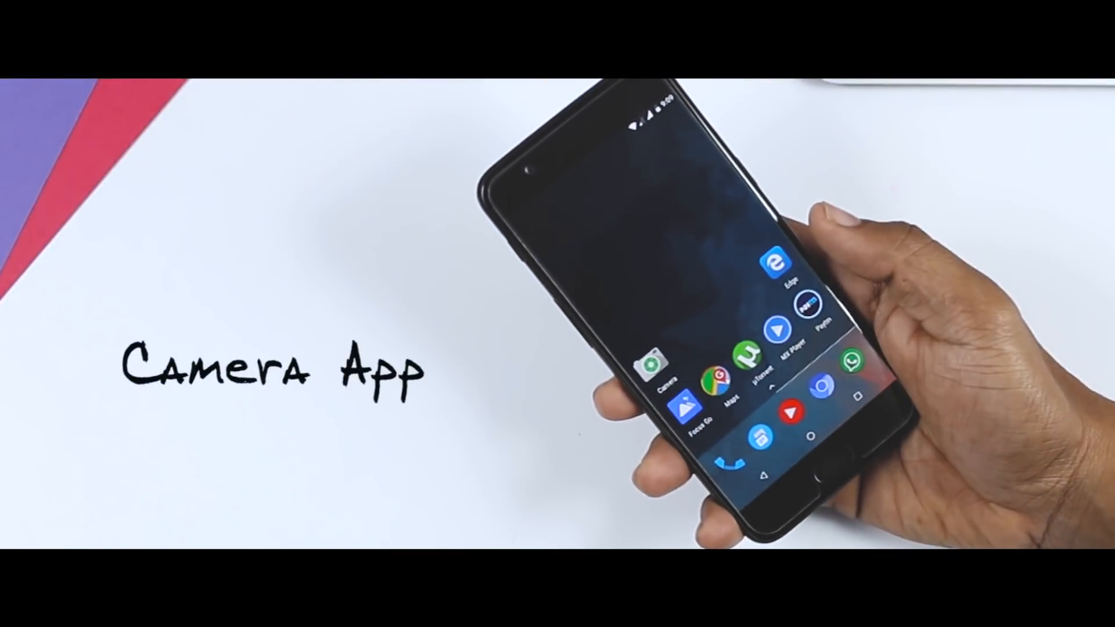
# Start the Camera app from its home-screen icon
pyautogui.click(667, 369)
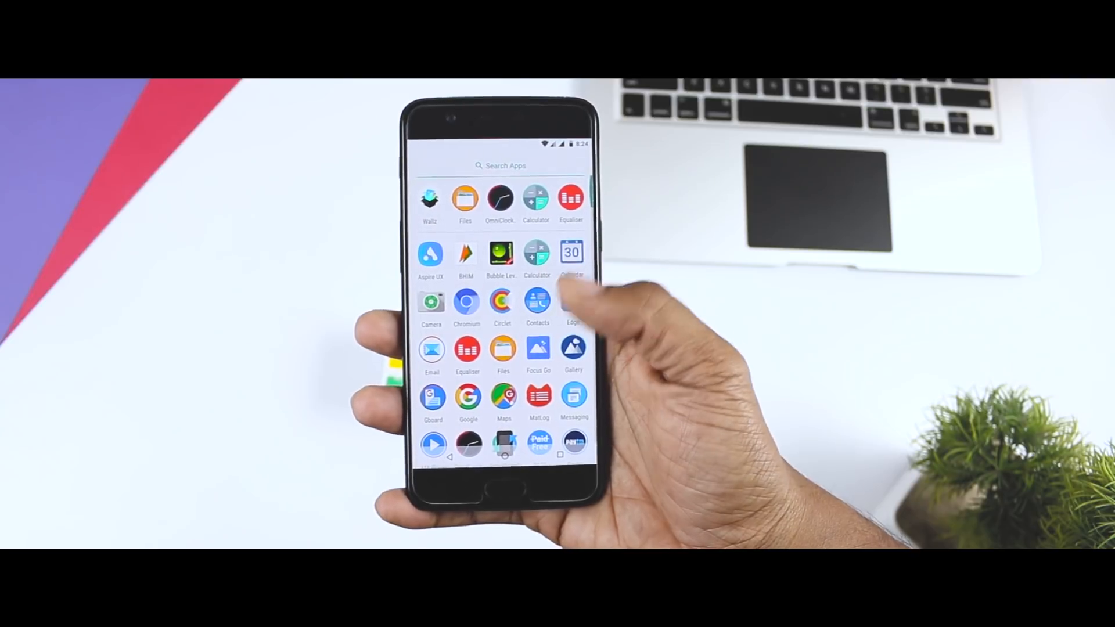
# Switch the screen lock from PIN to an unprotected option and confirm removing device protection
pyautogui.click(502, 449)
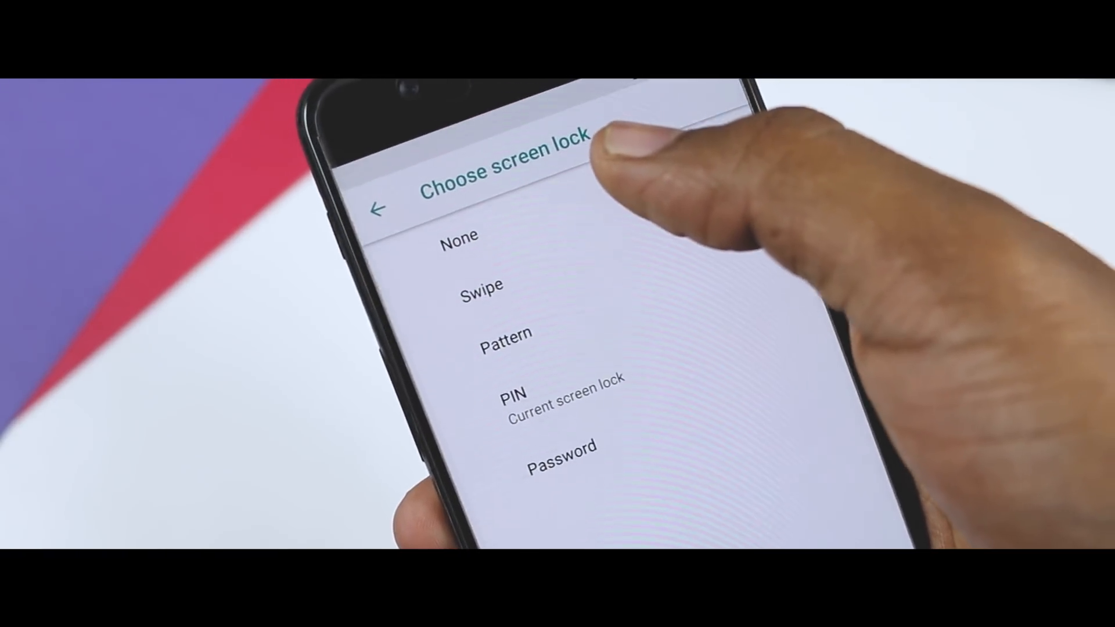
pyautogui.click(461, 235)
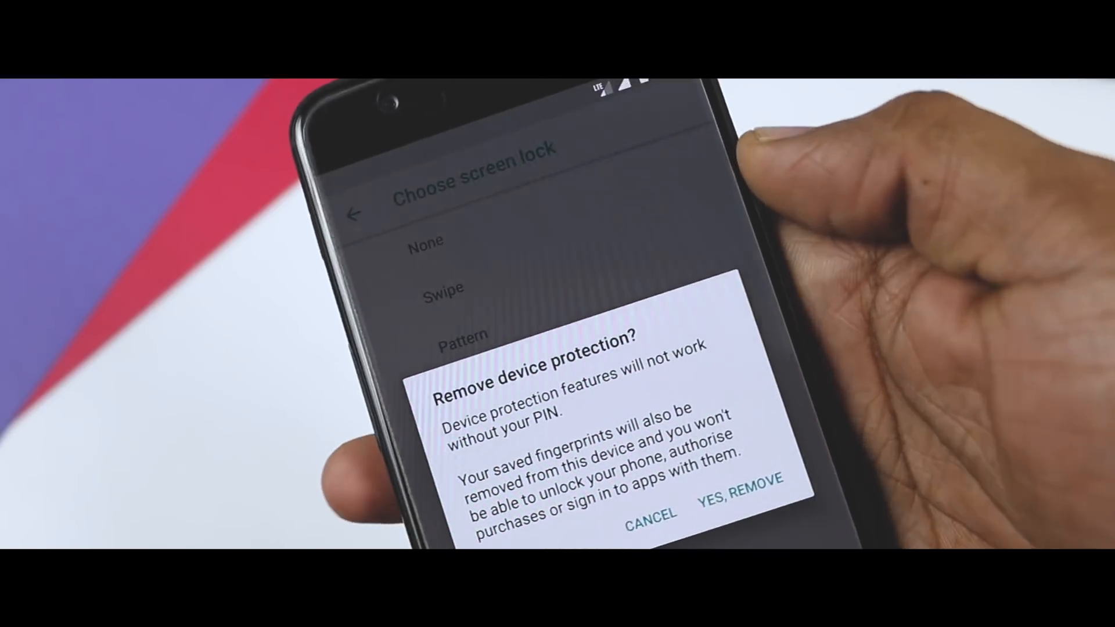
pyautogui.click(721, 494)
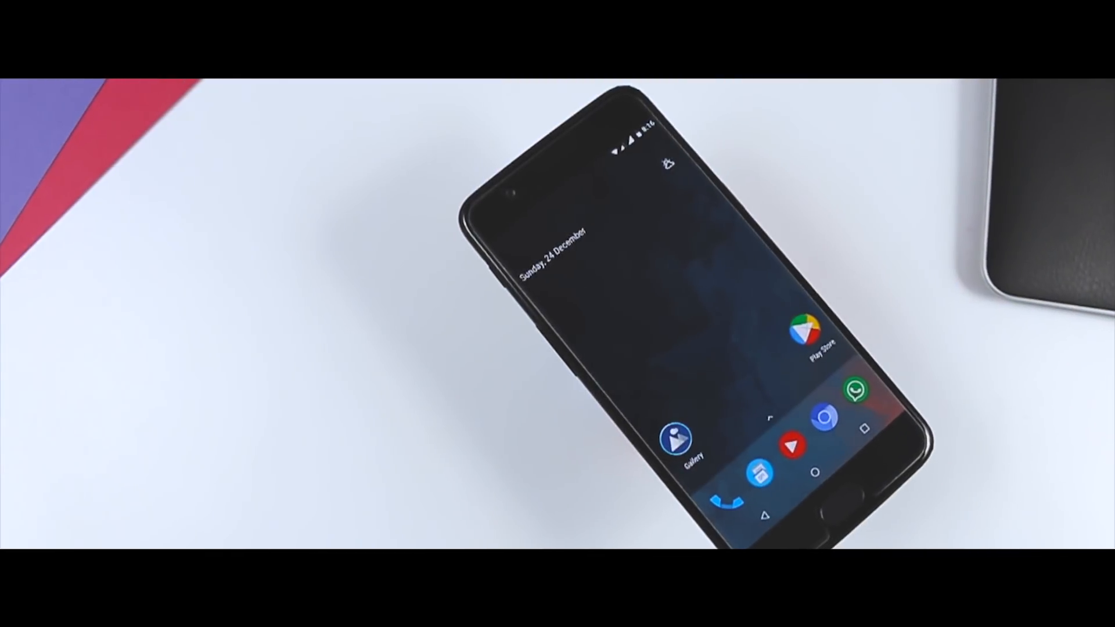